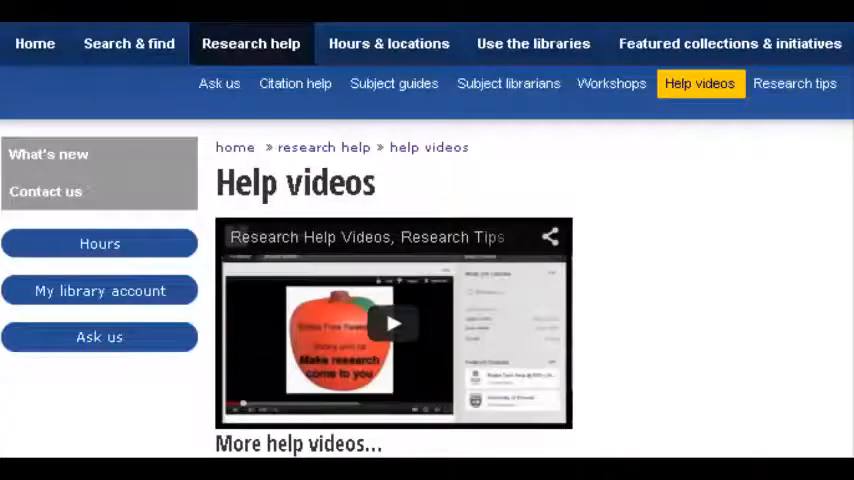
# - Scroll the Libraries homepage to show its search-everything box
pyautogui.scroll(-3)
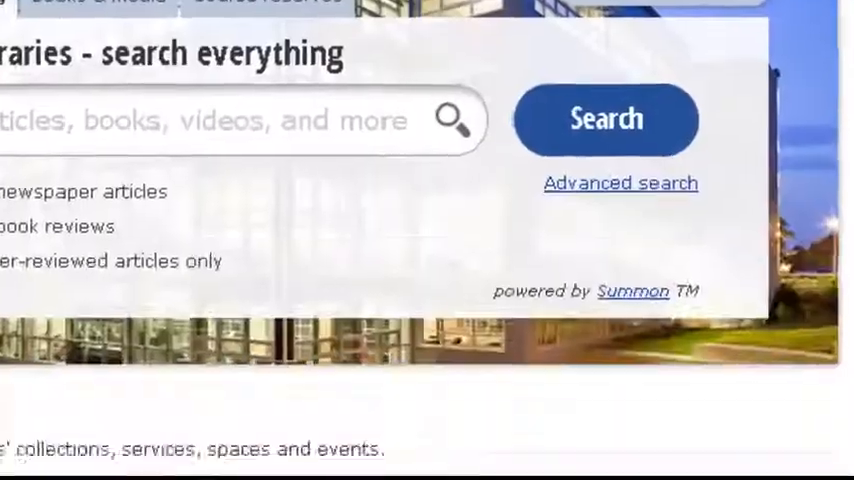
# - Scroll down the homepage and open the Help videos link under Research help
pyautogui.scroll(-3)
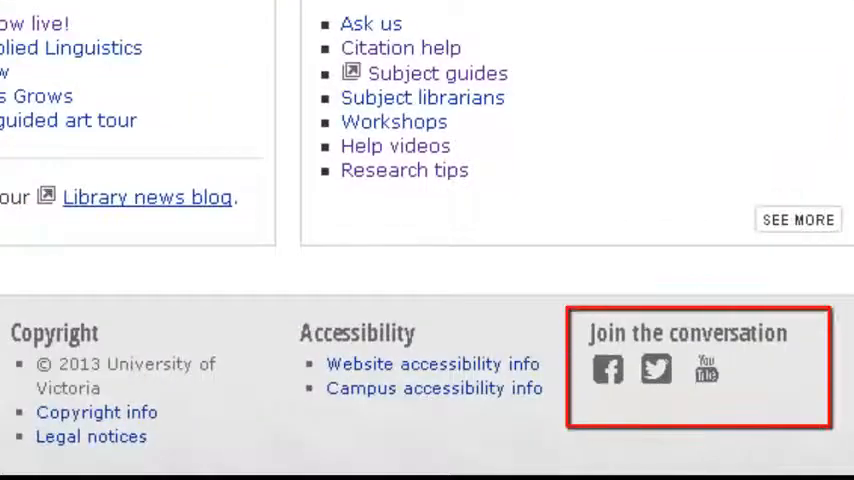
pyautogui.click(394, 145)
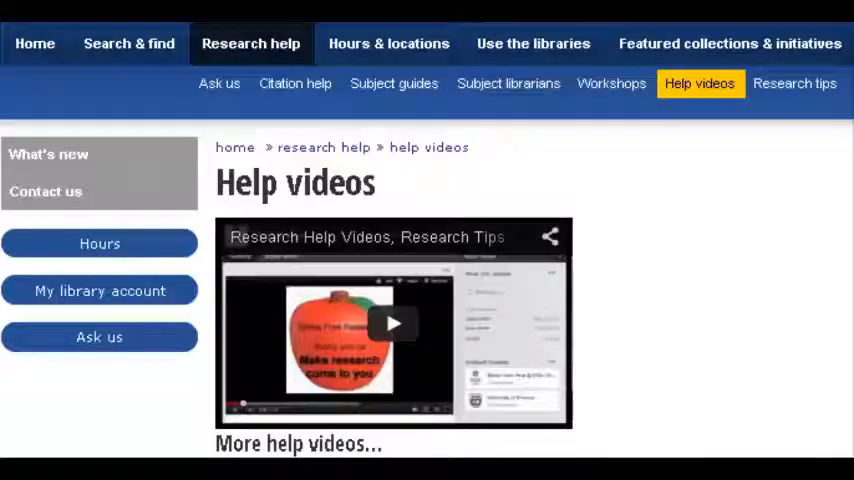
pyautogui.moveTo(250, 43)
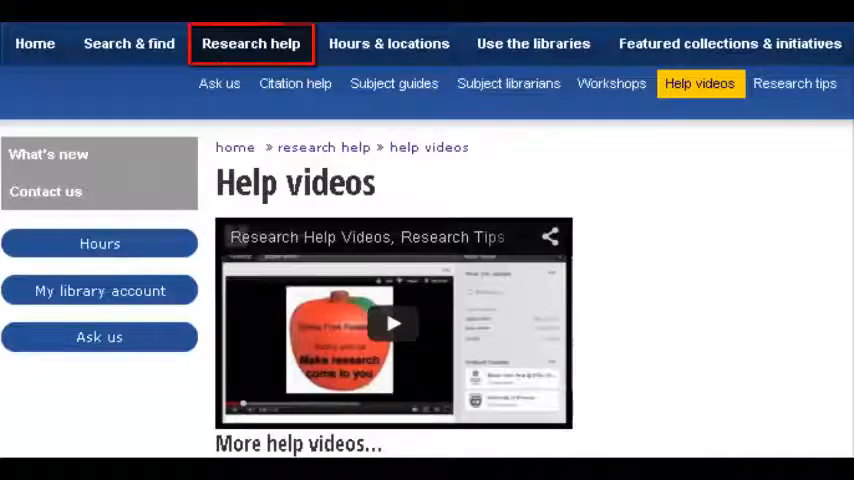